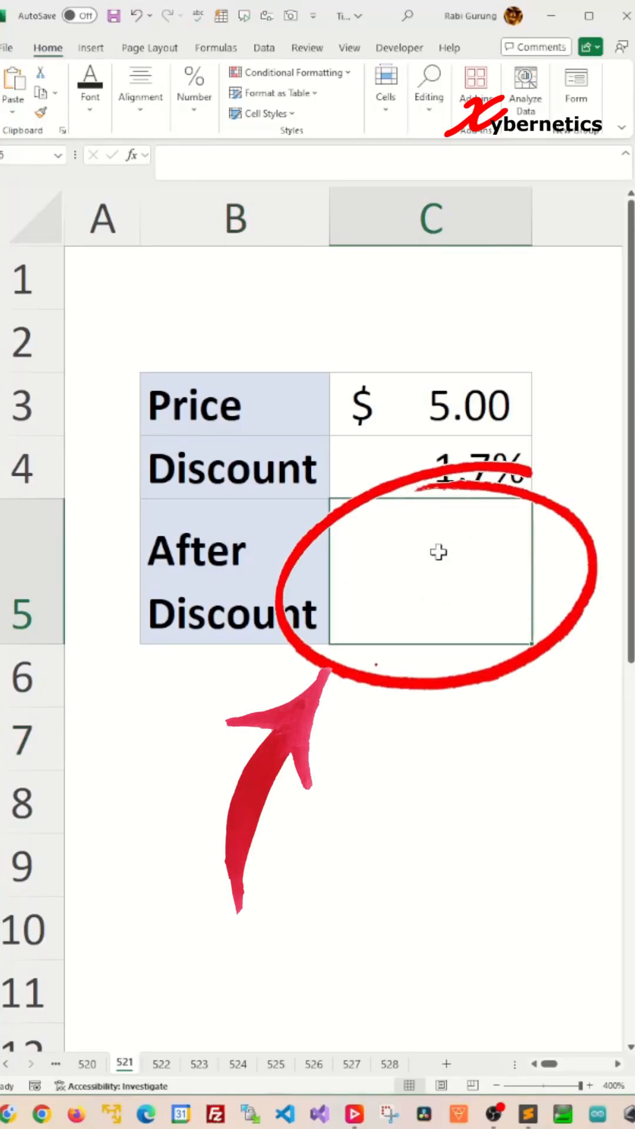
# Enter the after-discount formula =C3*(1-C4) in C5 from Price $5.00 and Discount 1.7%.
pyautogui.click(430, 403)
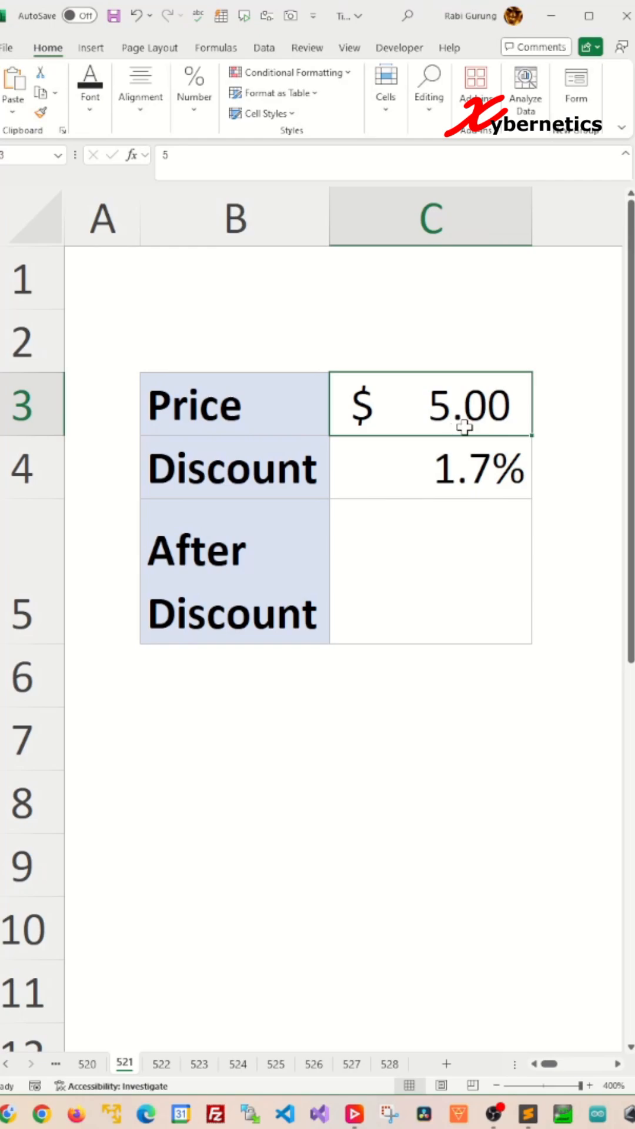
pyautogui.click(430, 467)
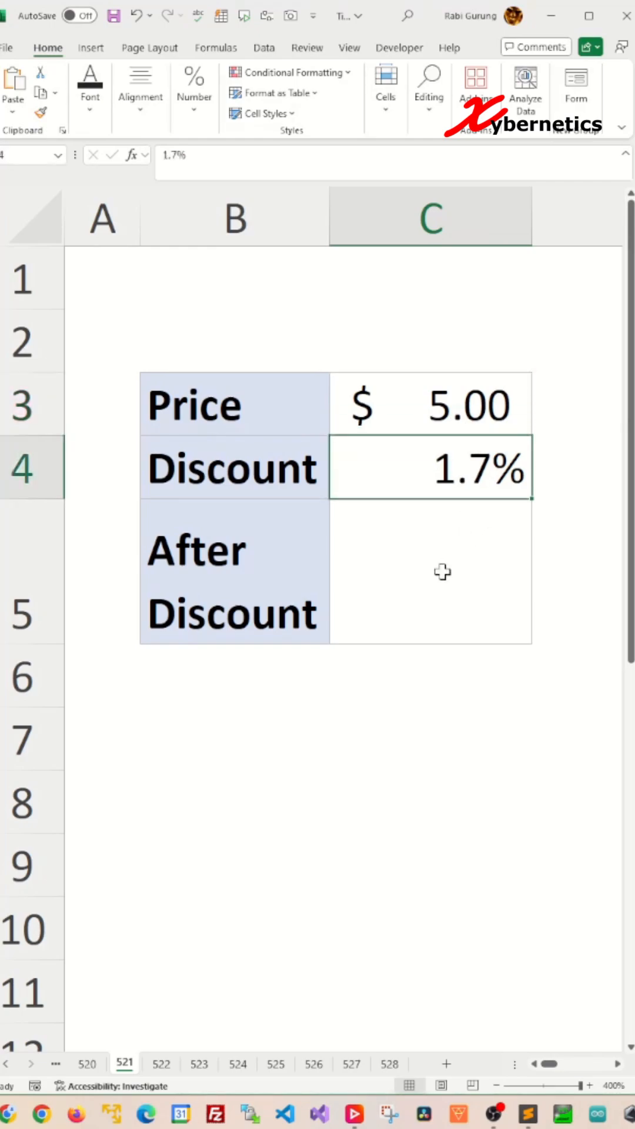
pyautogui.click(439, 572)
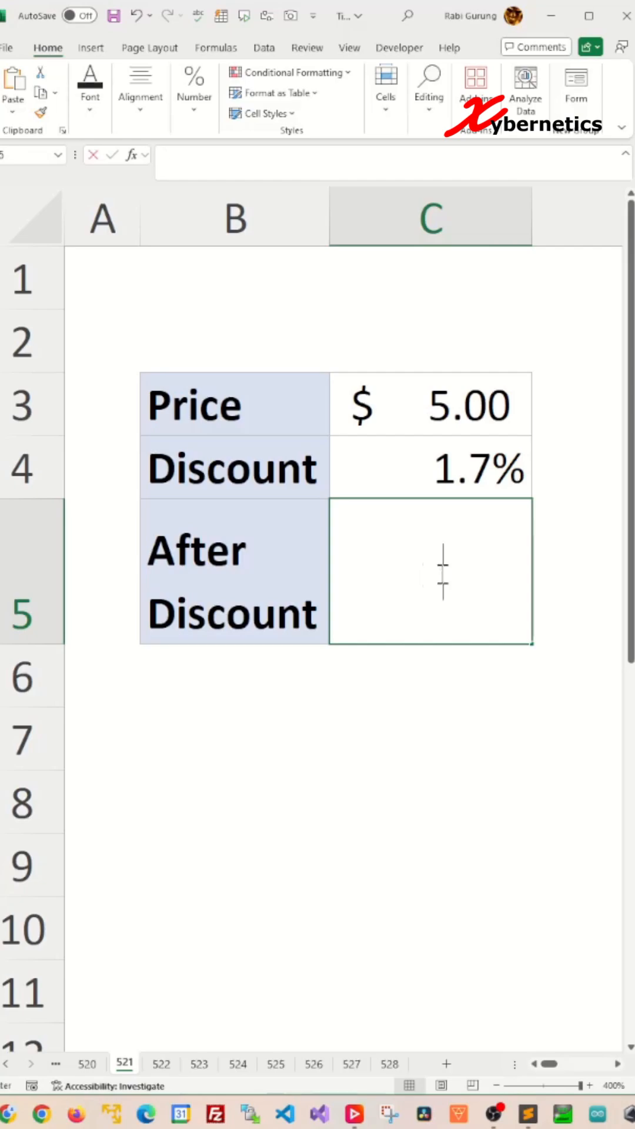
pyautogui.write('=1-')
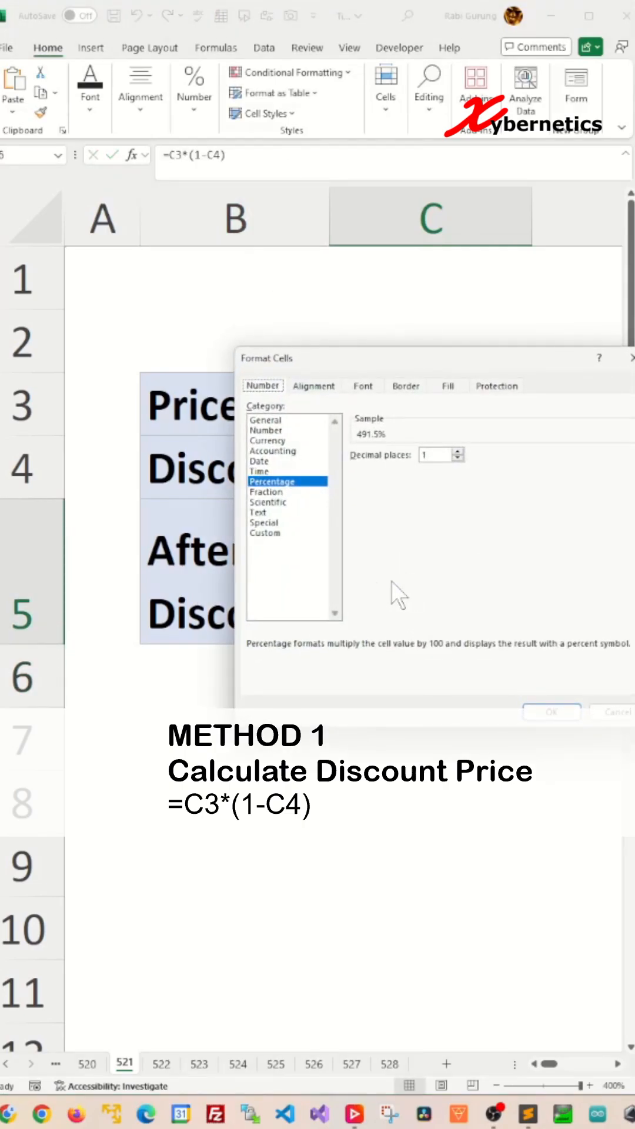
# Format the C5 result as Currency with set decimal places.
pyautogui.click(191, 427)
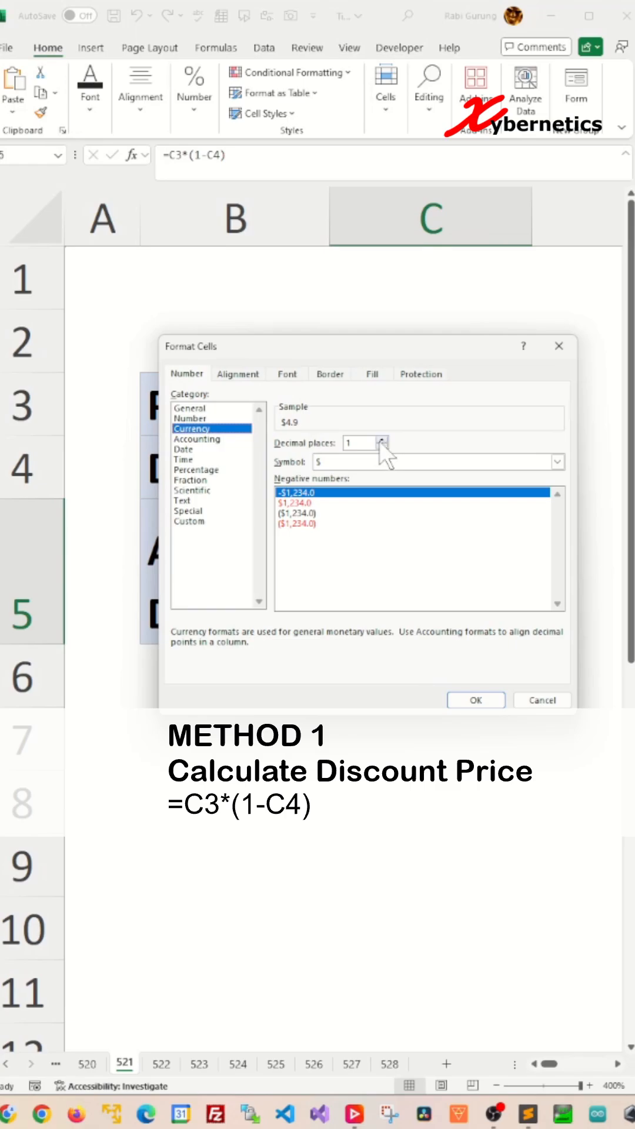
pyautogui.click(475, 700)
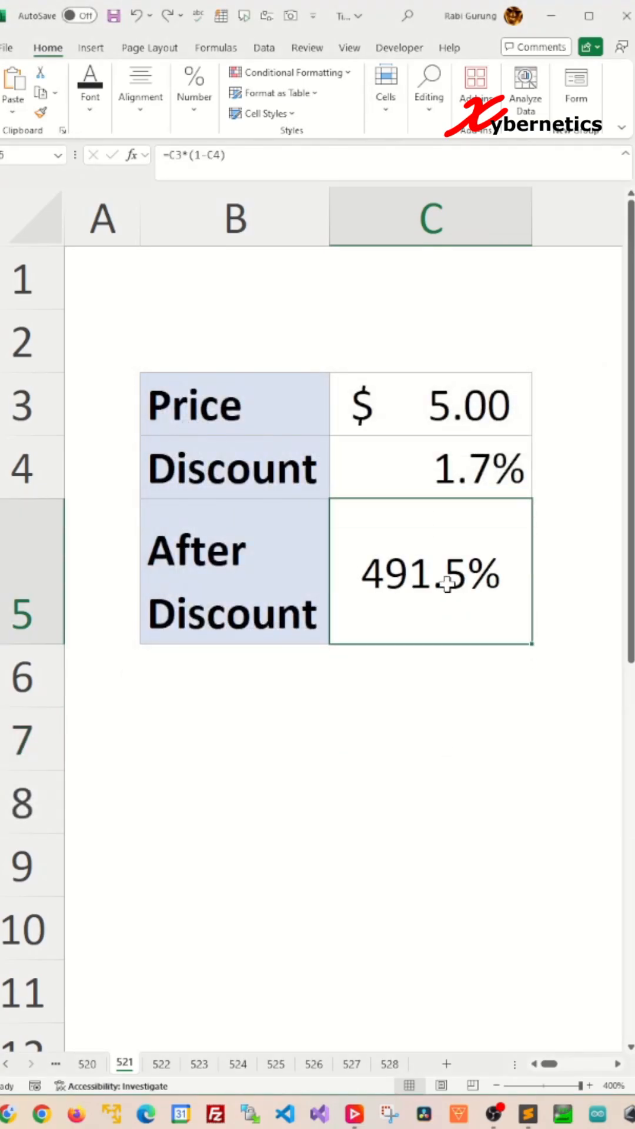
pyautogui.click(430, 403)
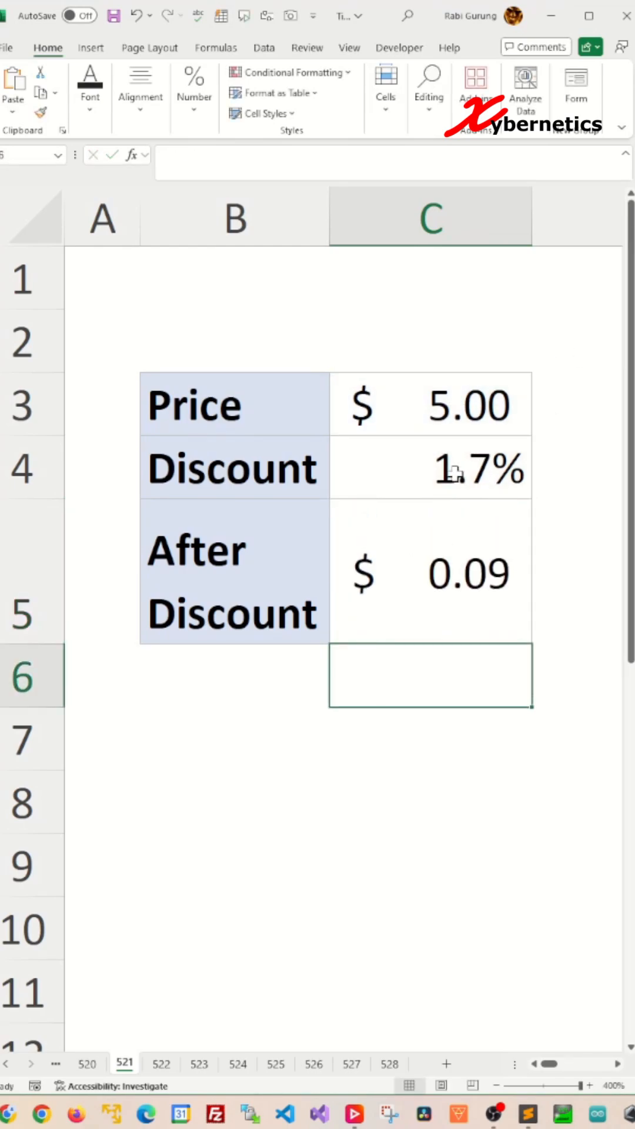
# Begin the second-method formula =C3*C4, price times discount, in C5.
pyautogui.write('=C3*C4')
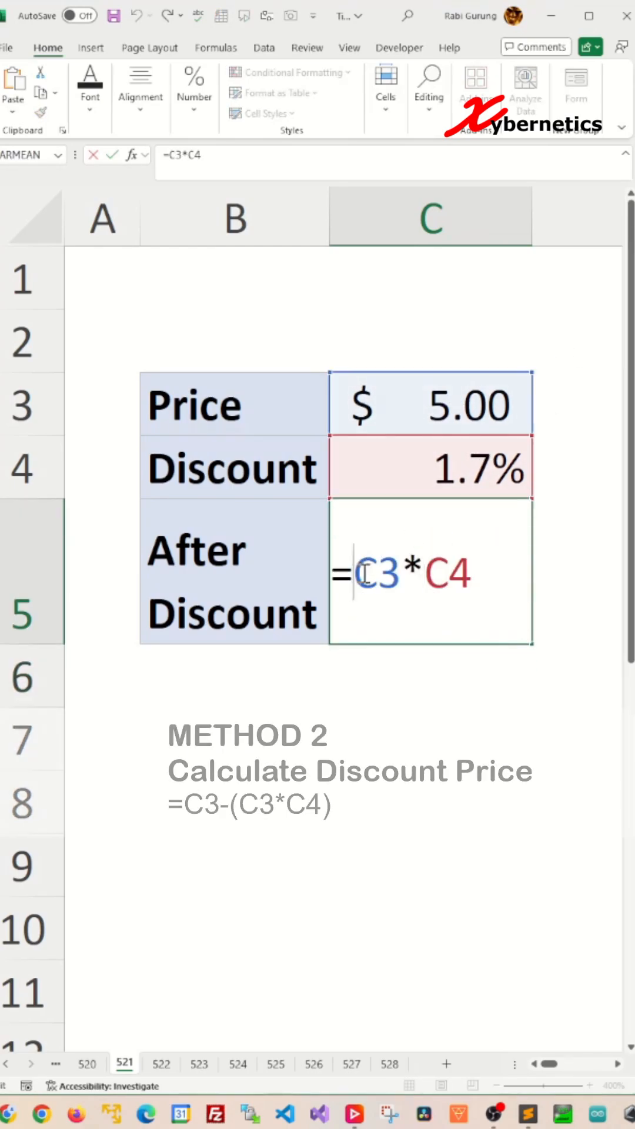